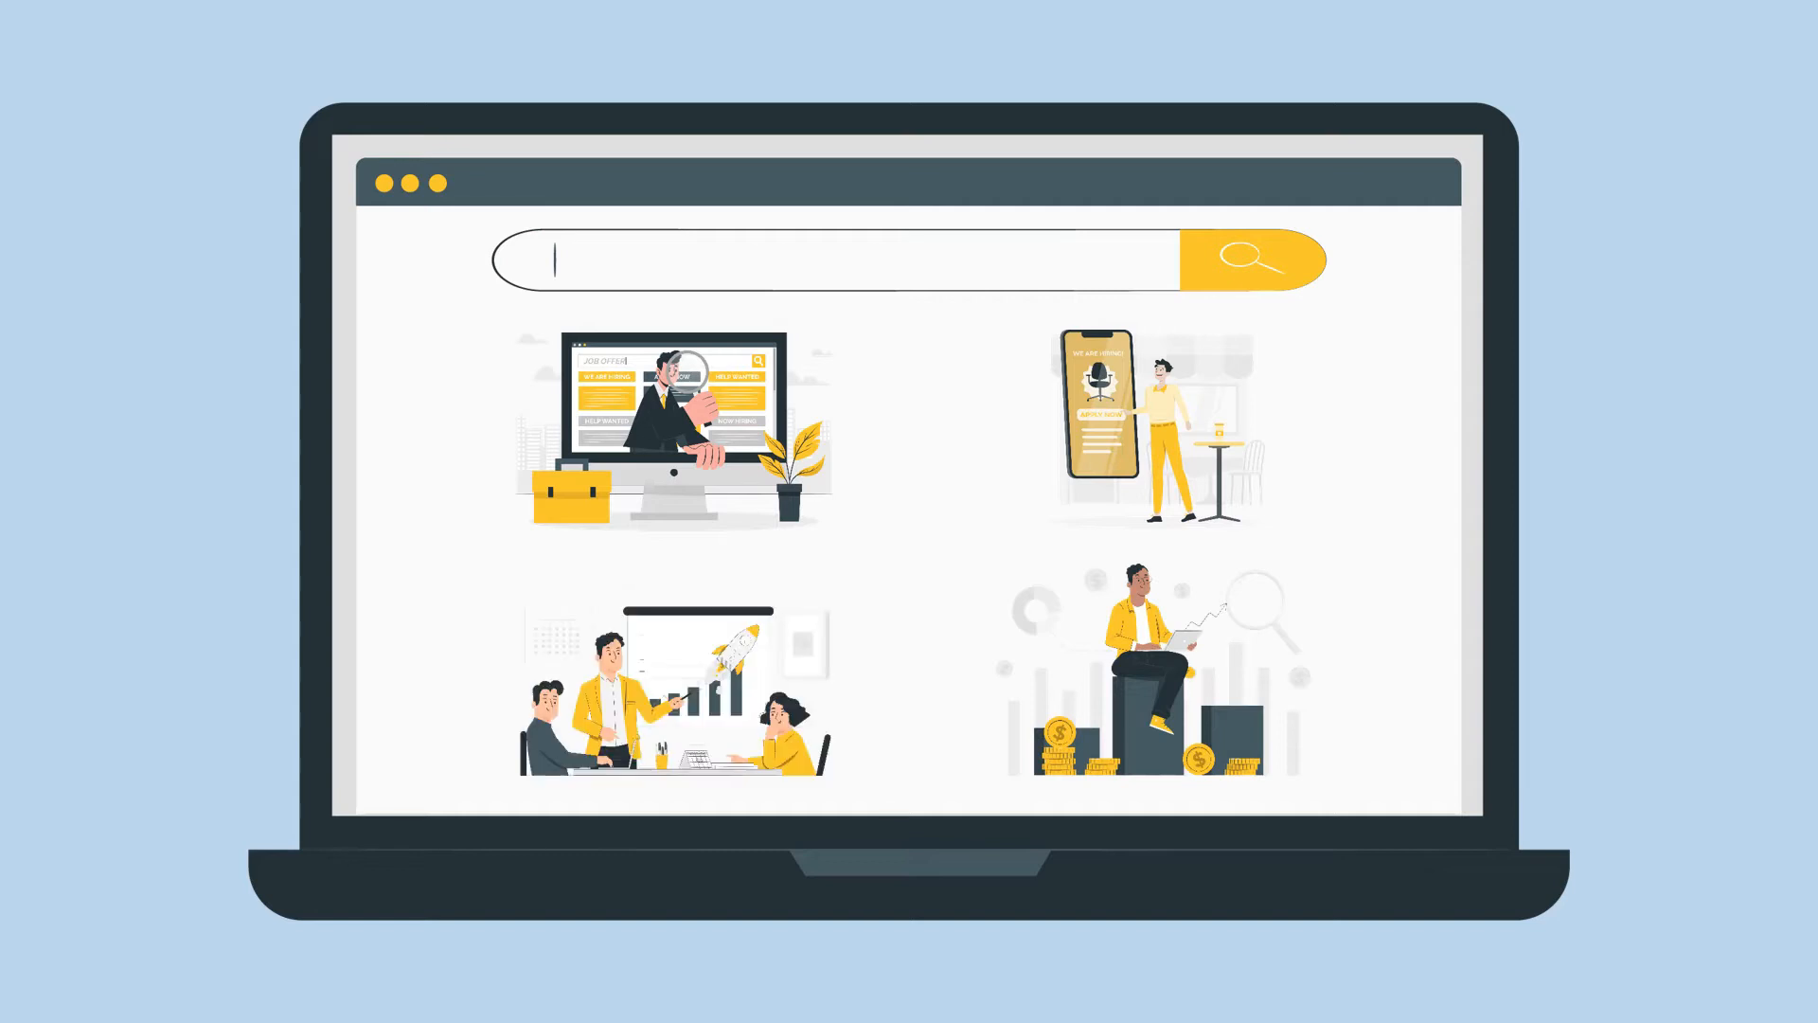
type("INTERNET")
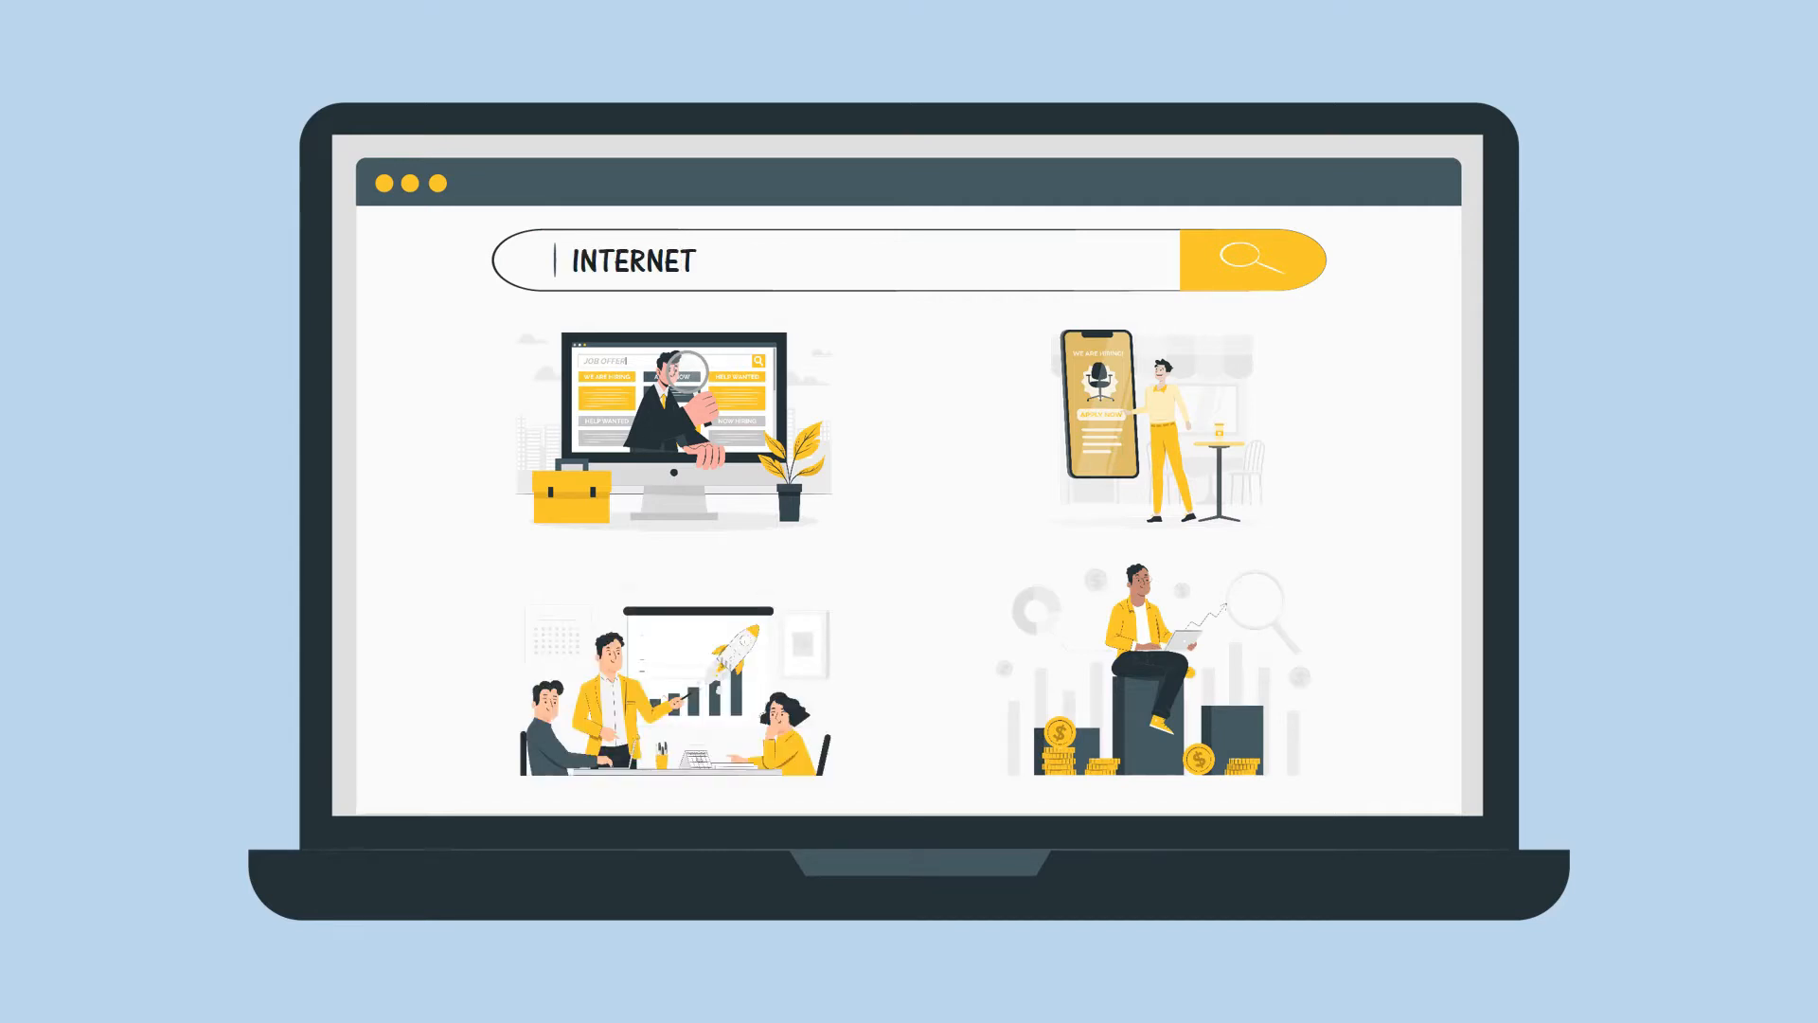
type("UNLEASHING WAVE OF INNO")
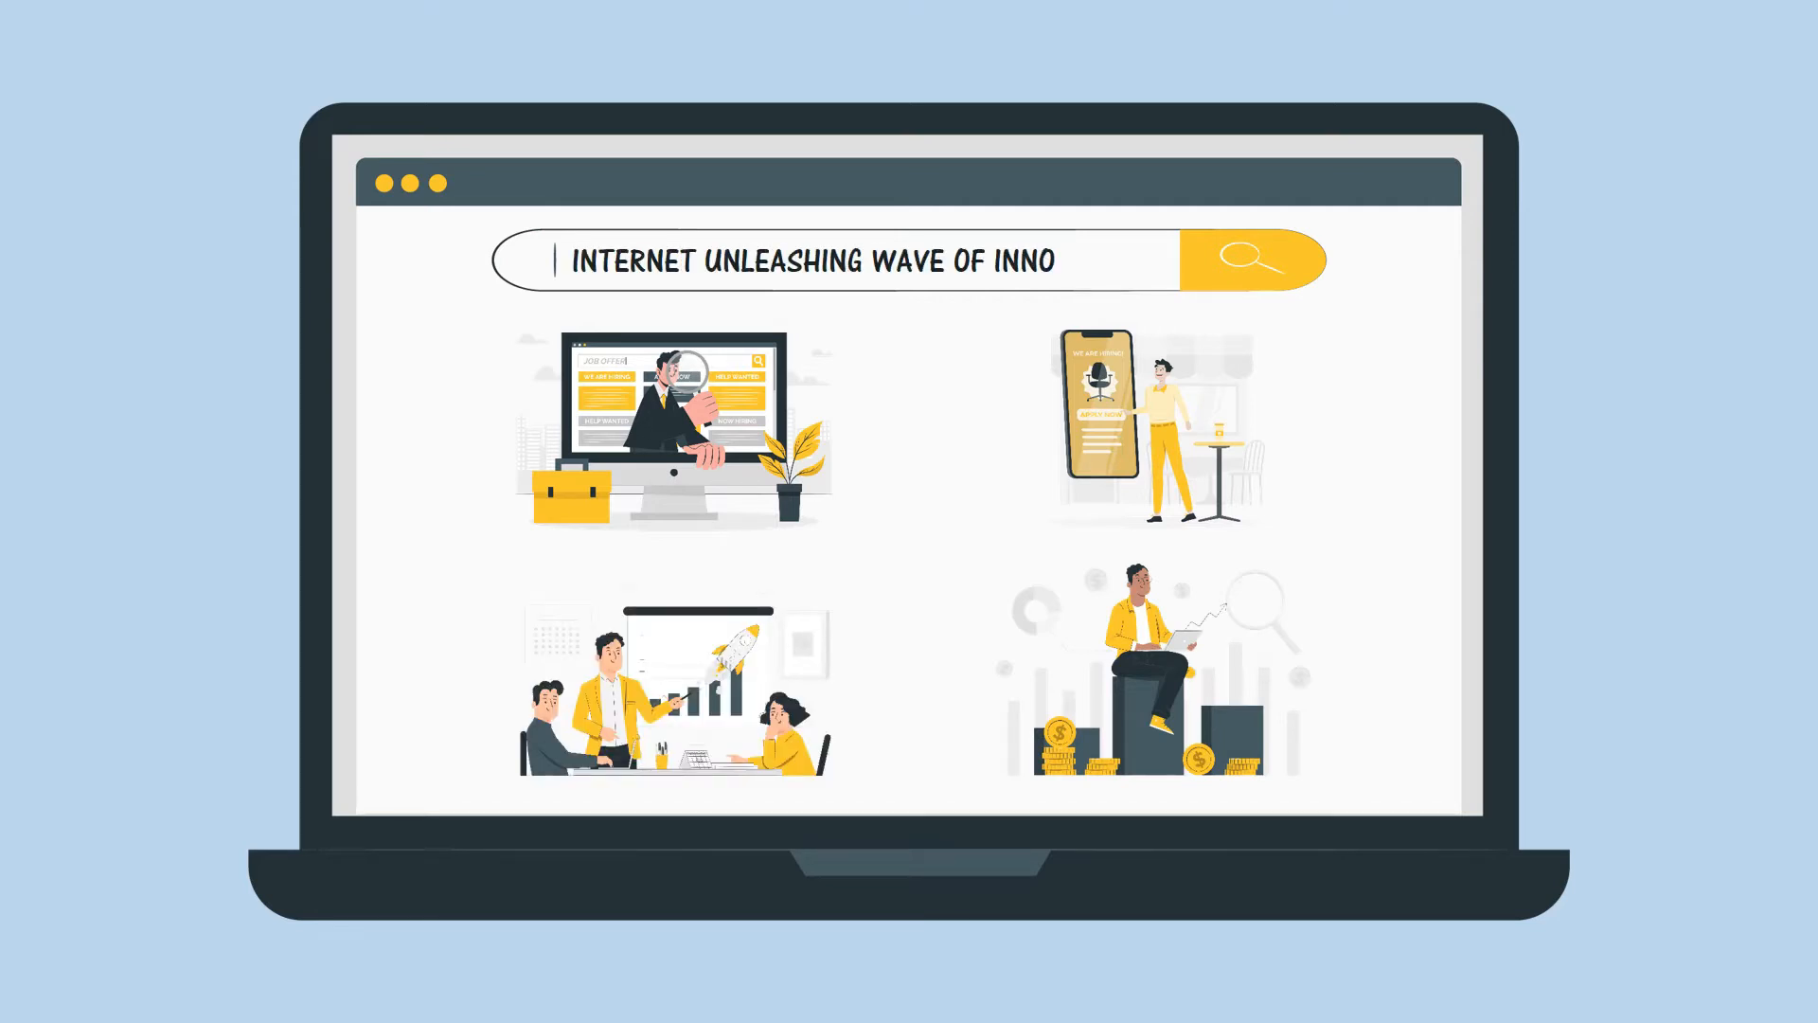
scroll("down", 3)
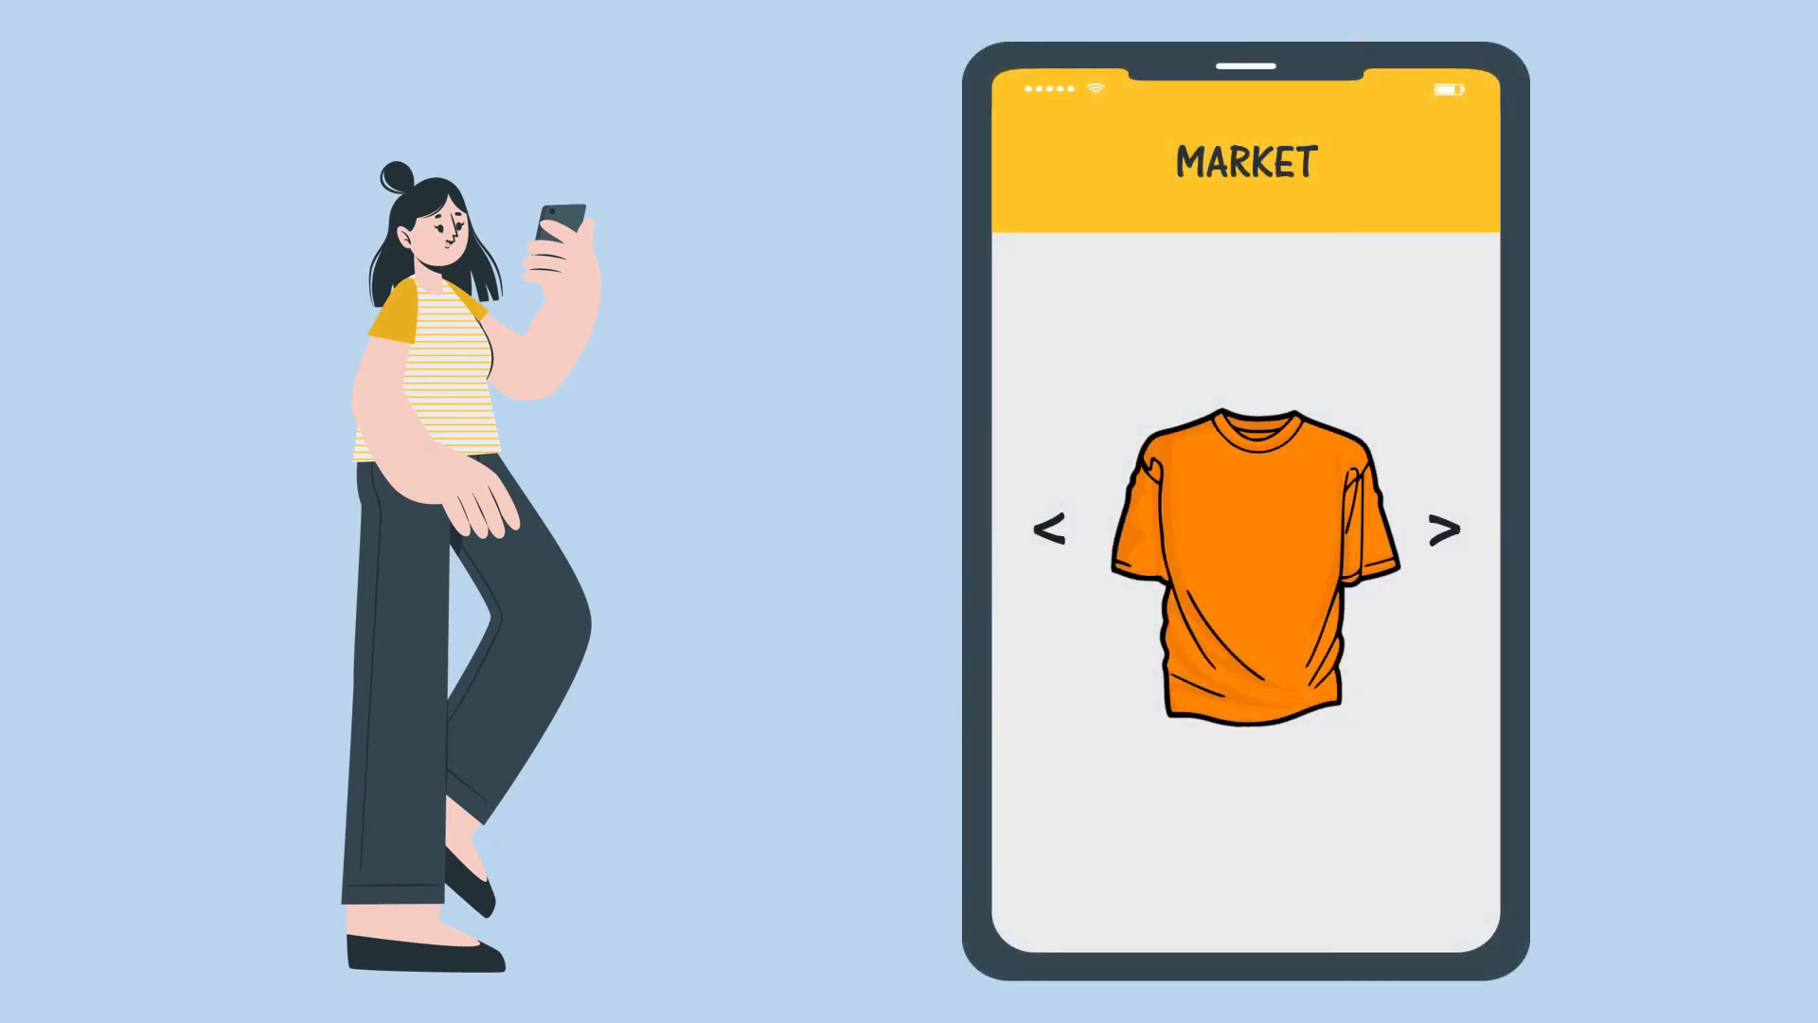
left_click(1443, 529)
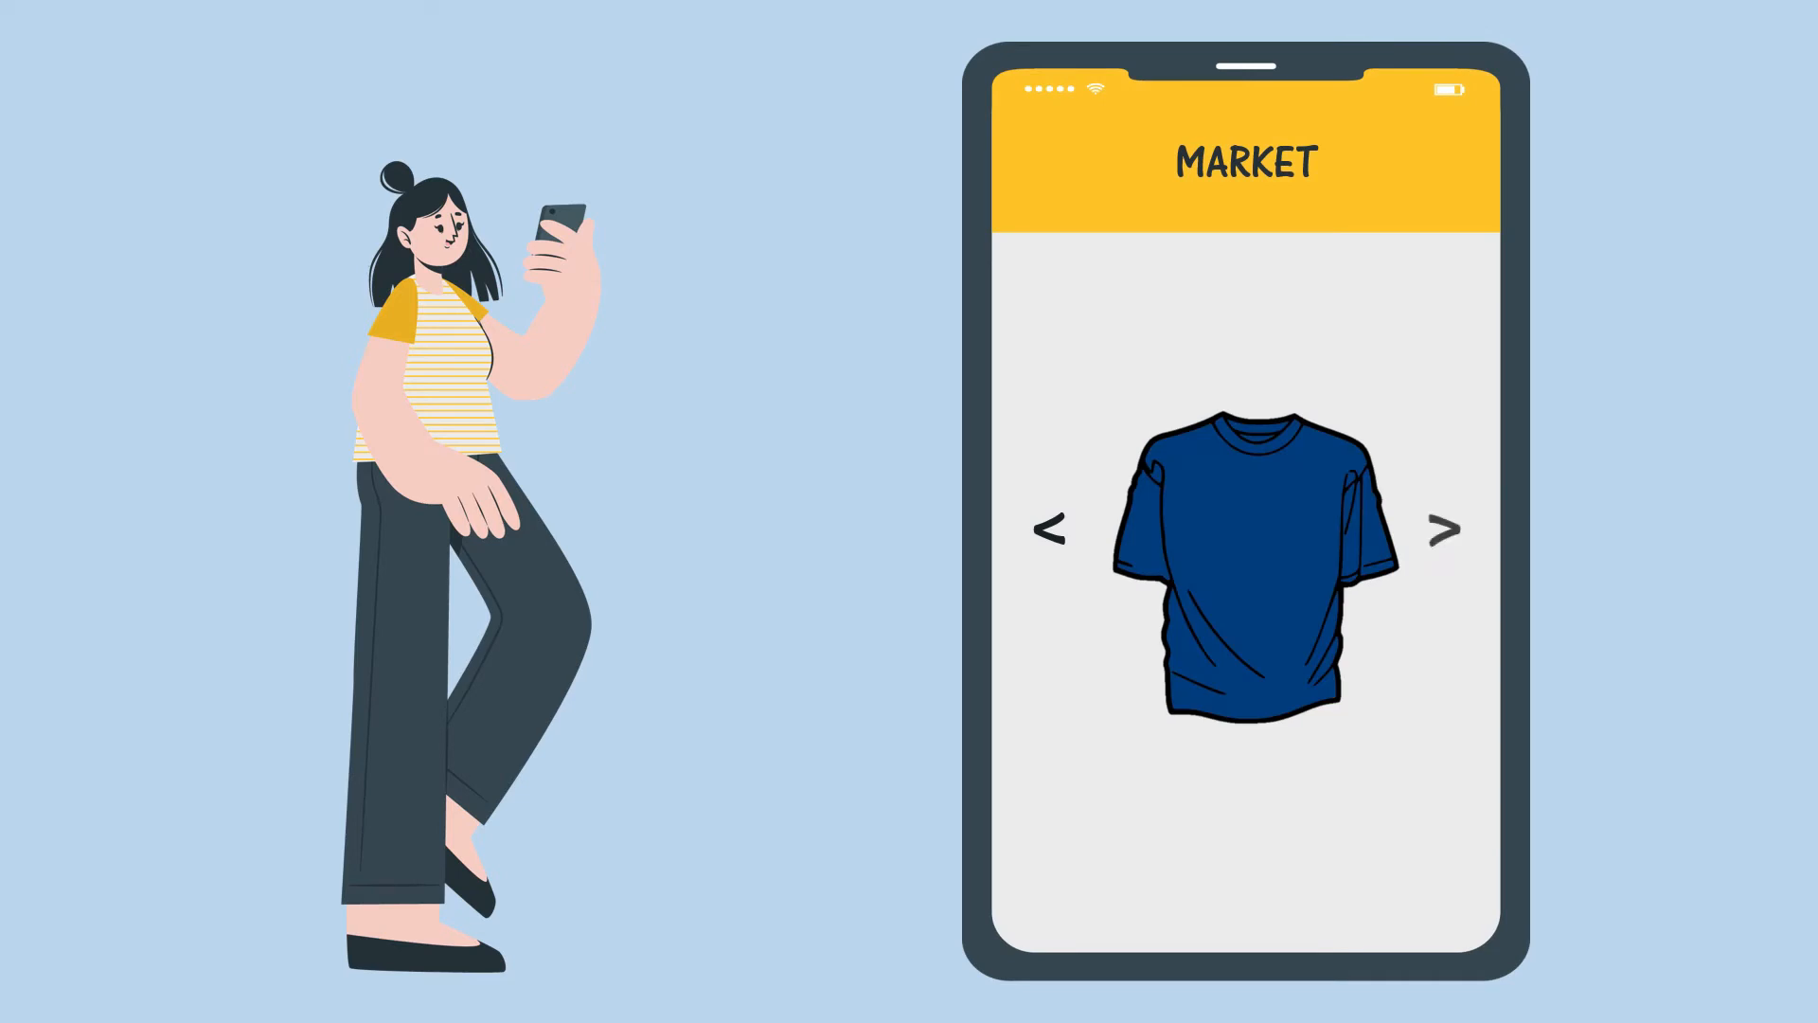
left_click(1446, 531)
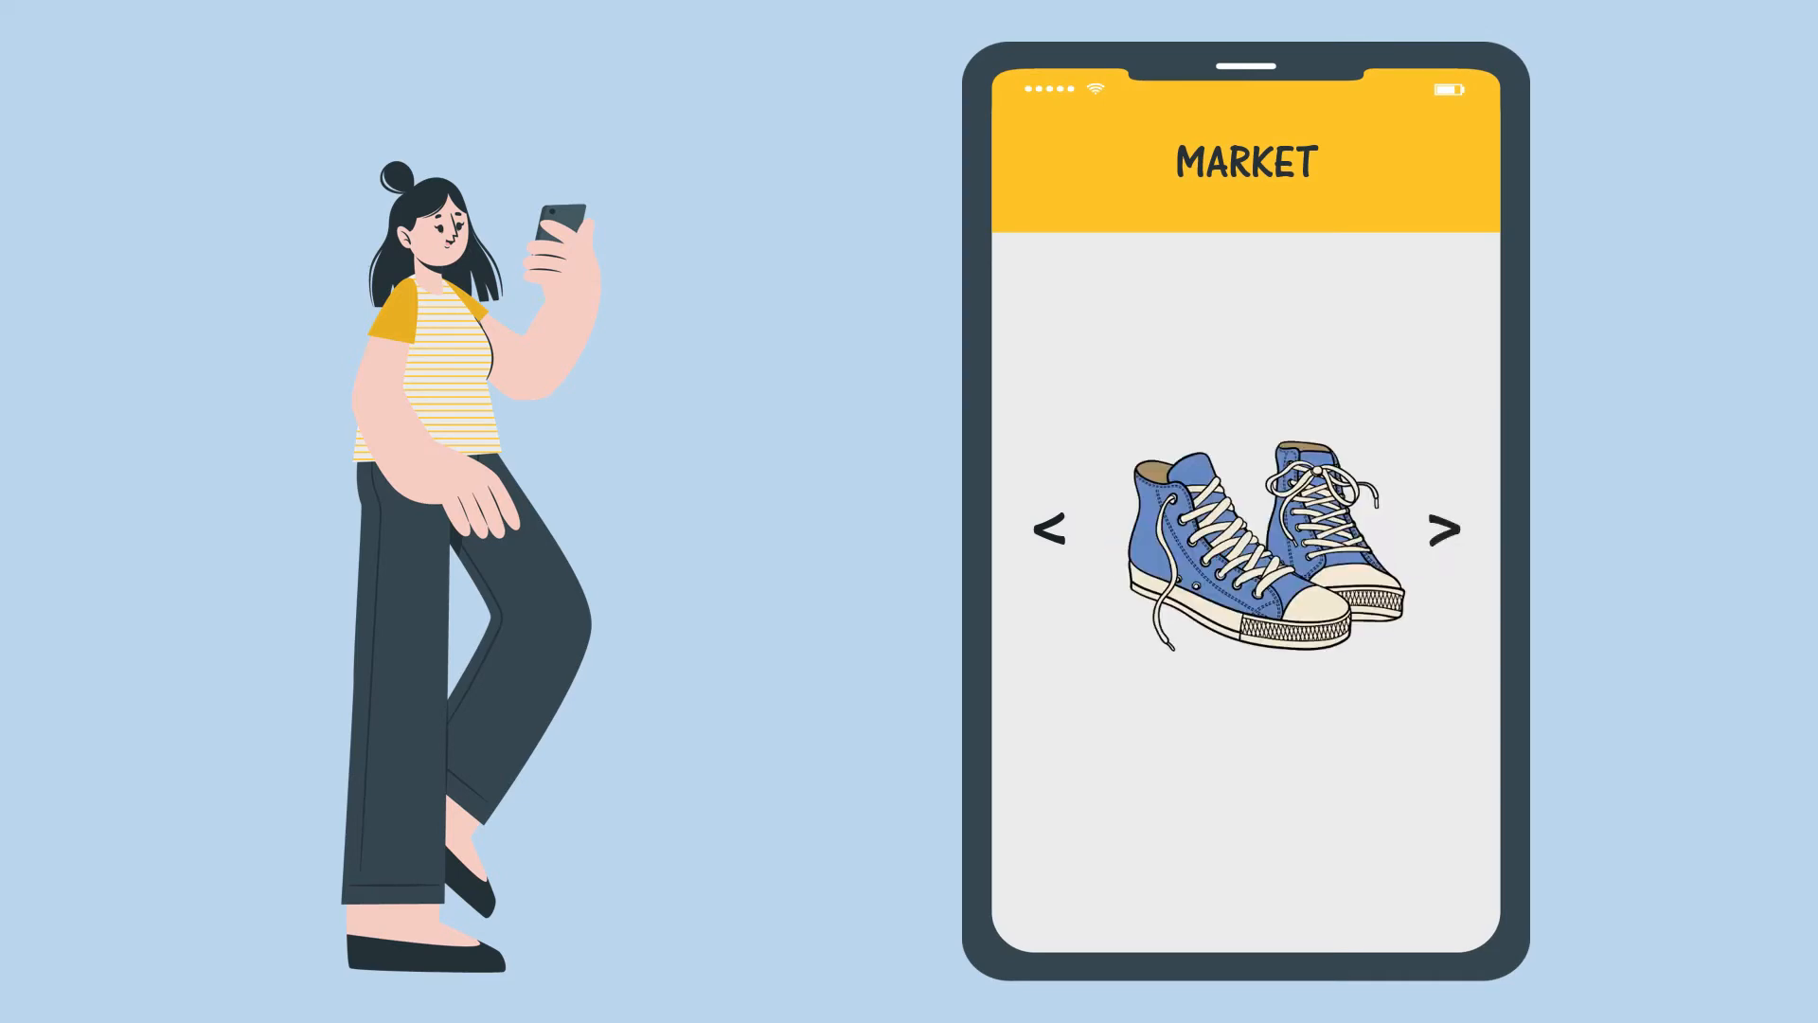
left_click(1445, 529)
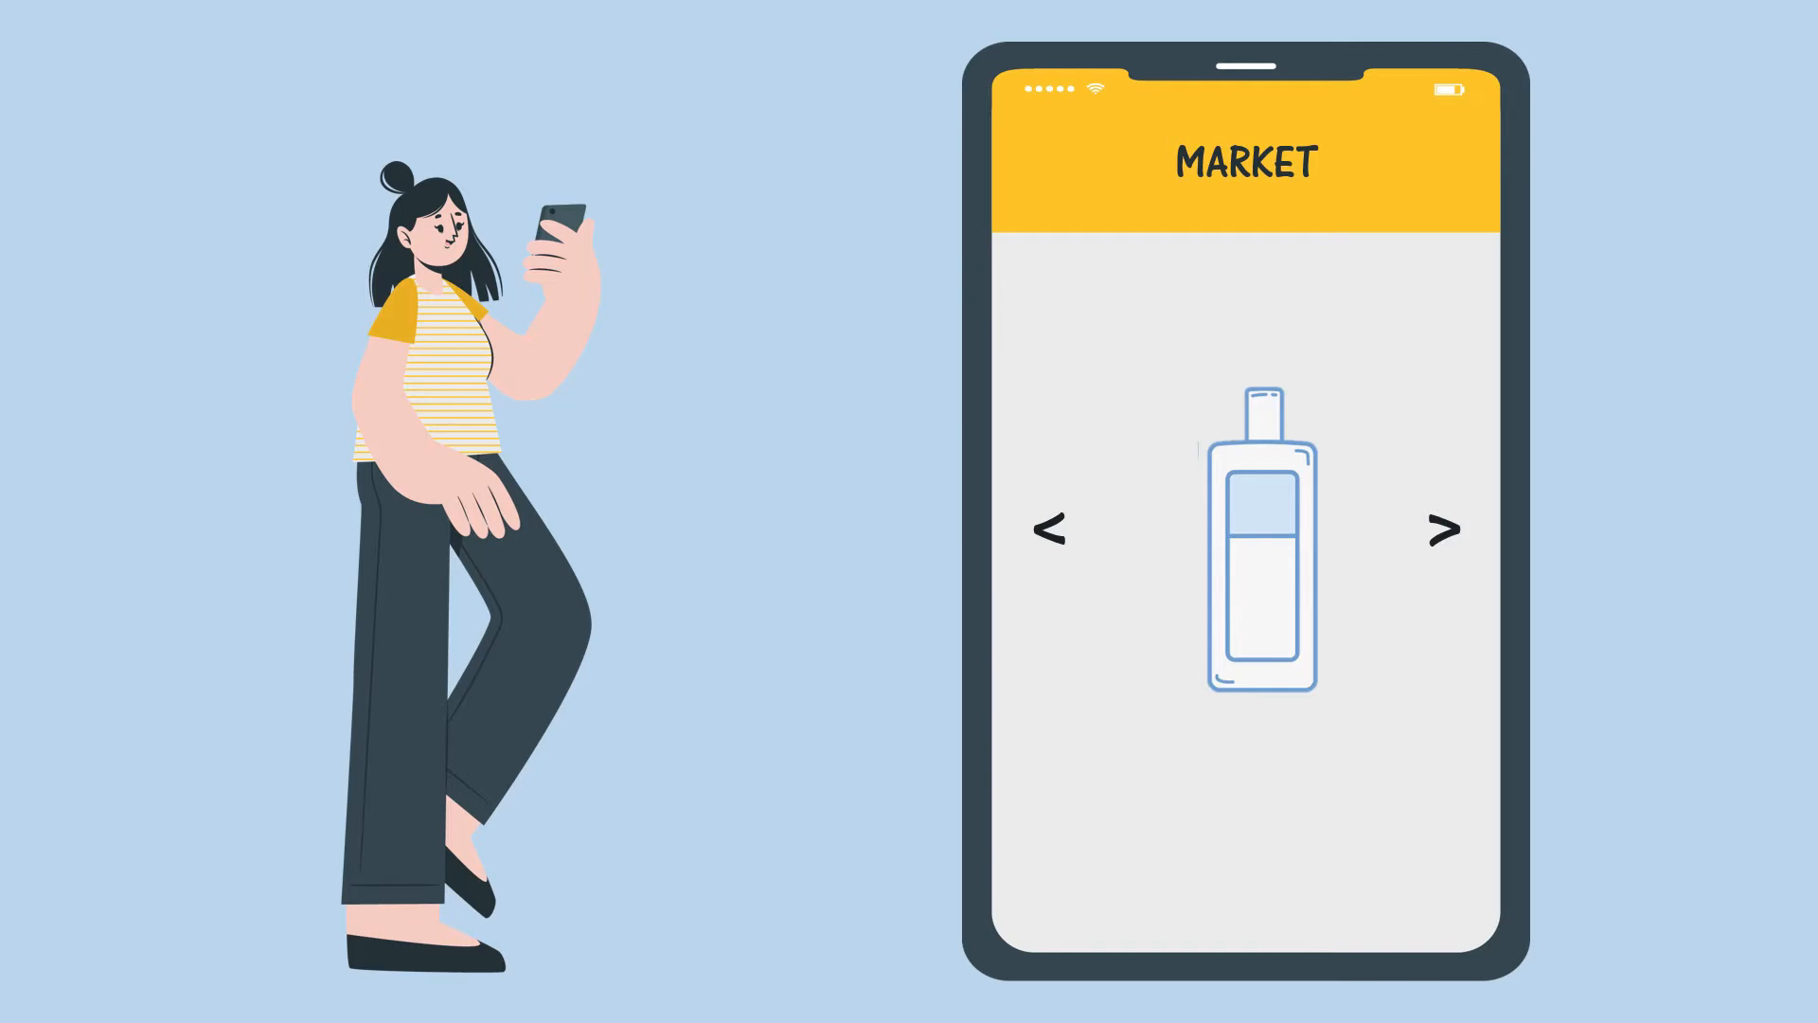
left_click(1443, 532)
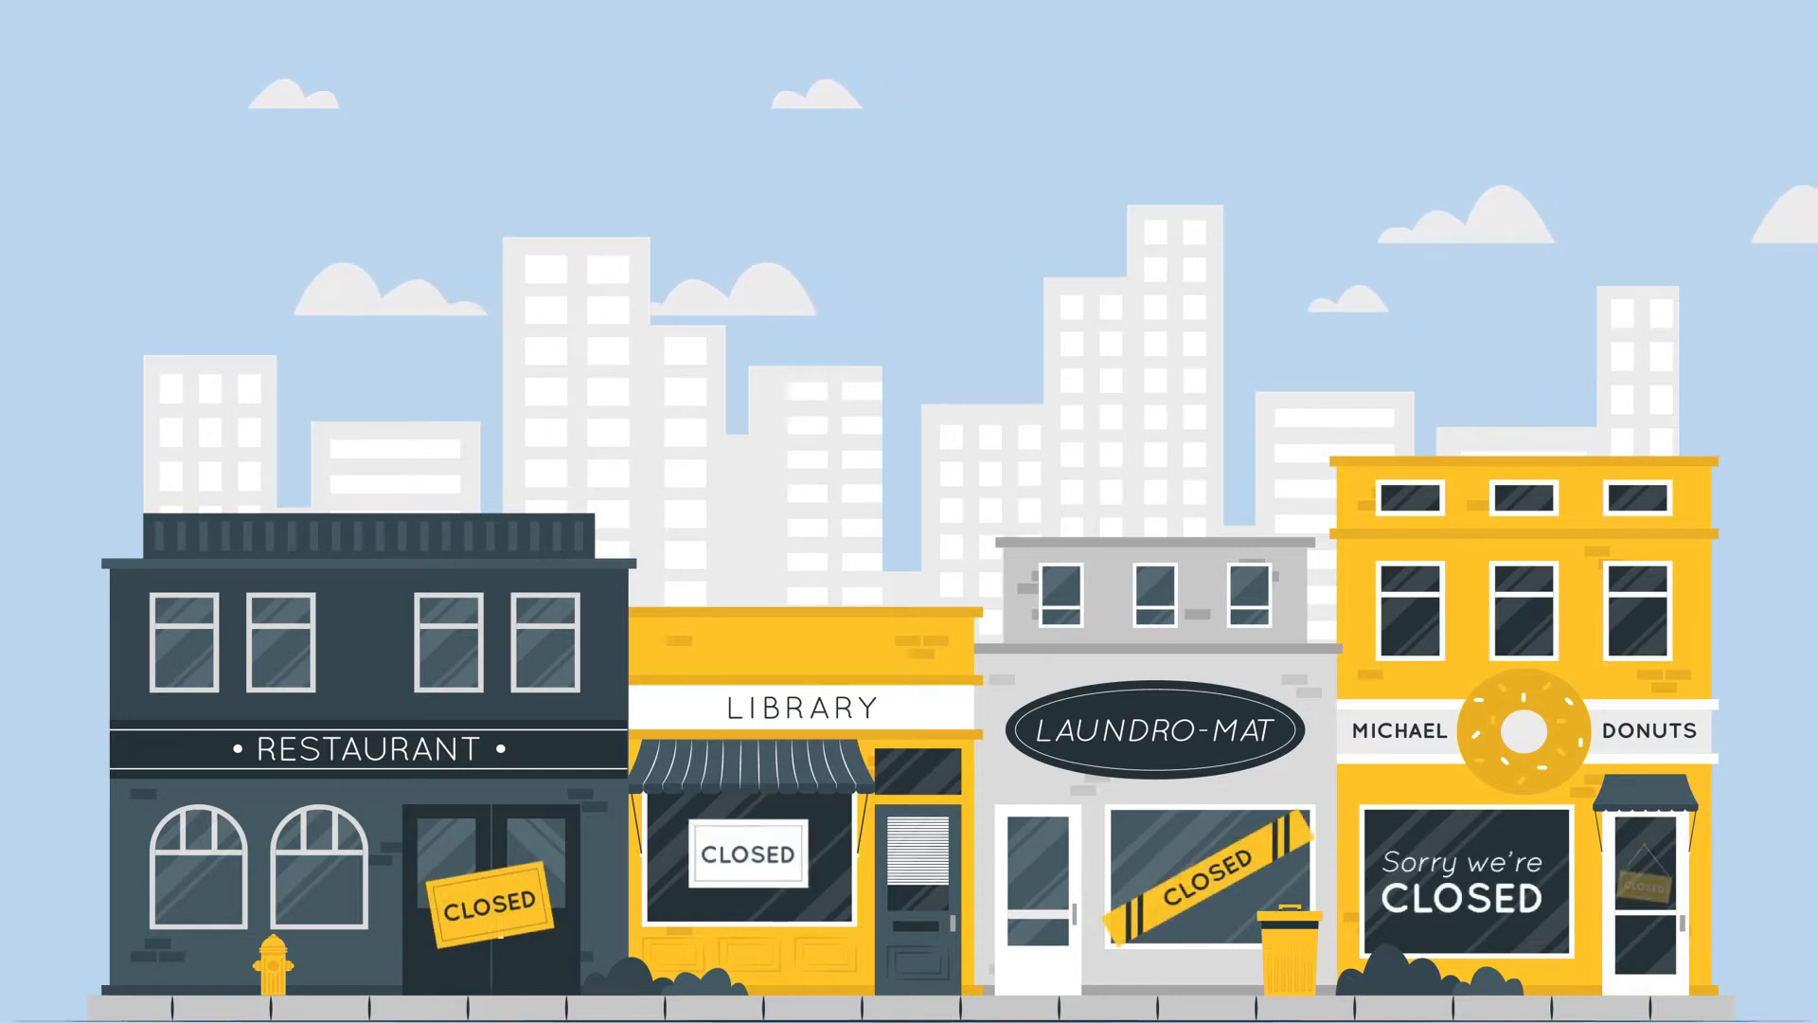
scroll("down", 3)
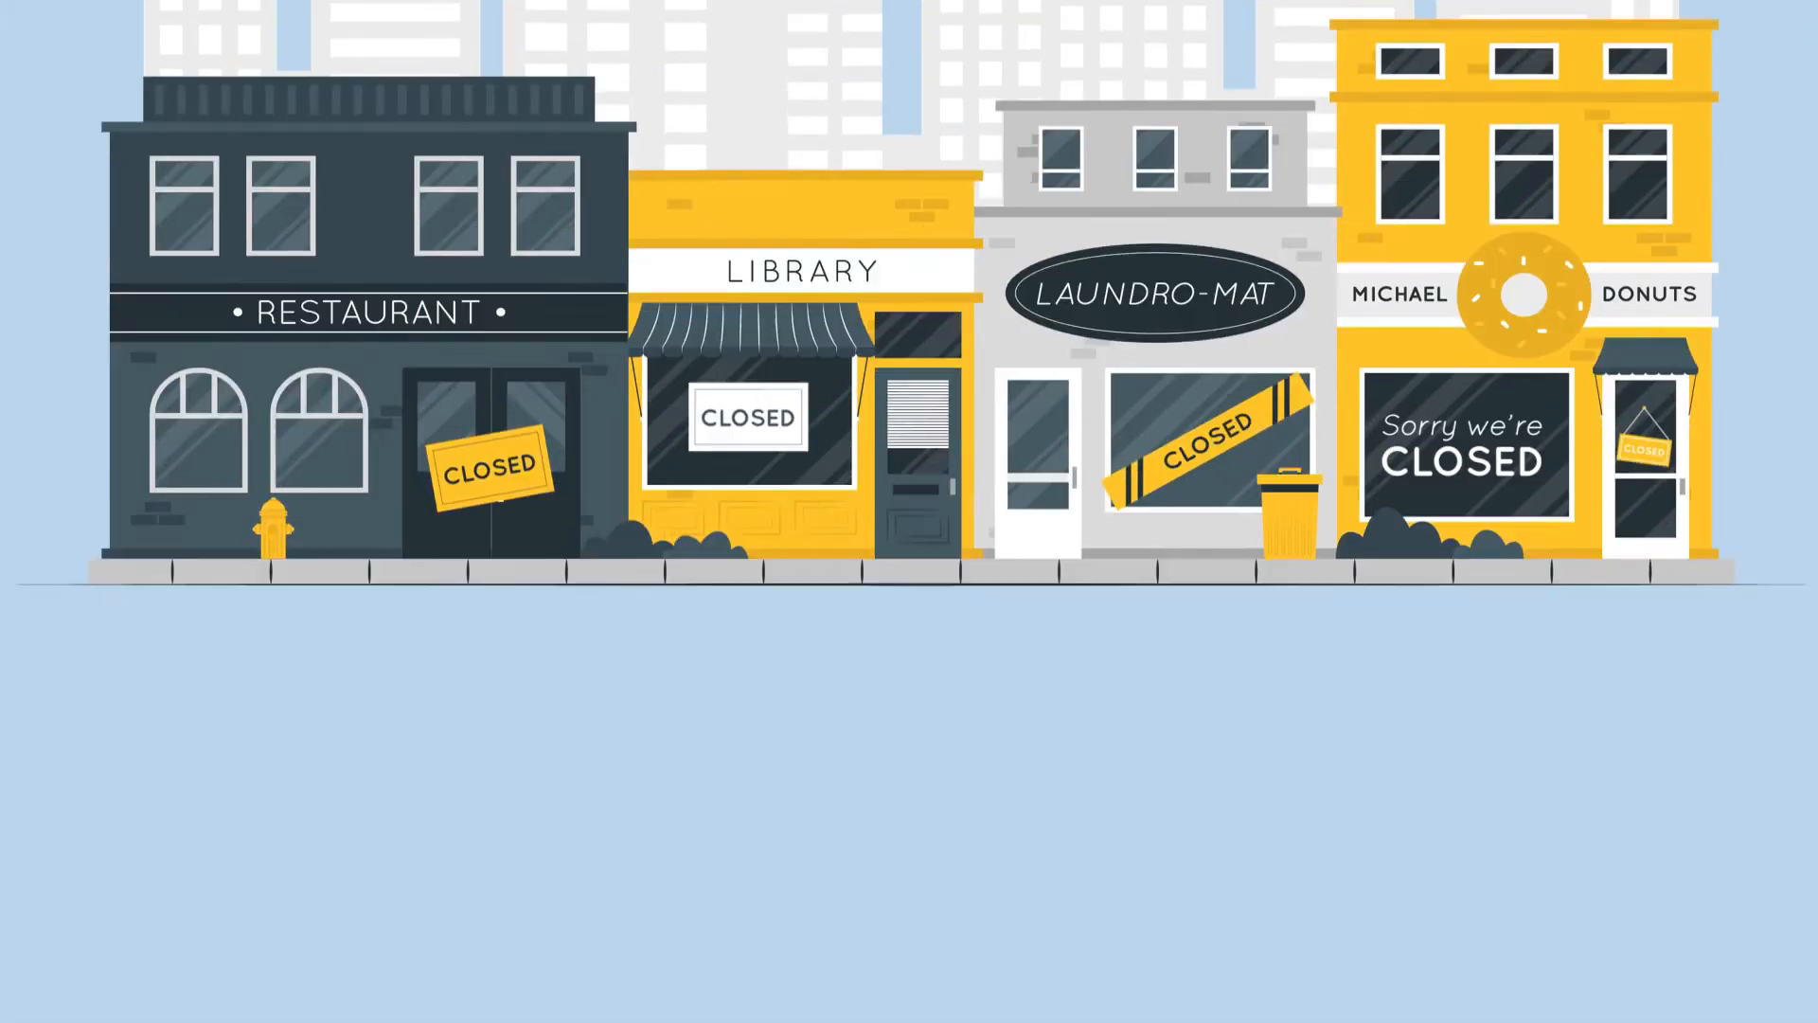